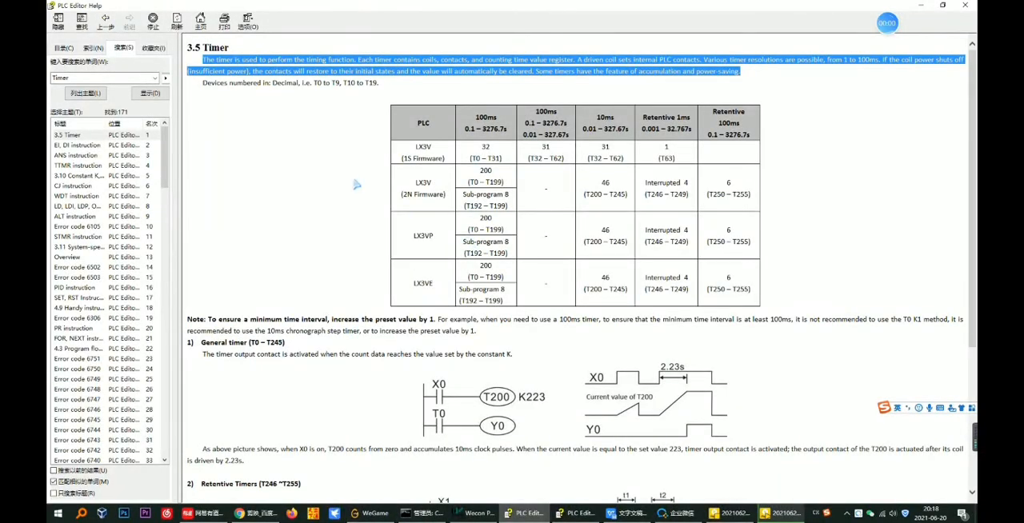
mouse_move(365, 145)
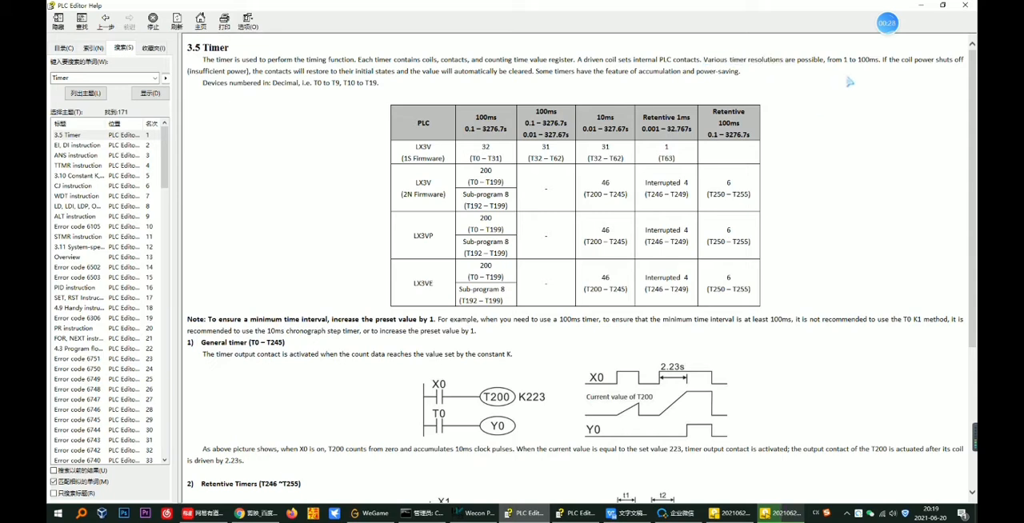
mouse_move(897, 72)
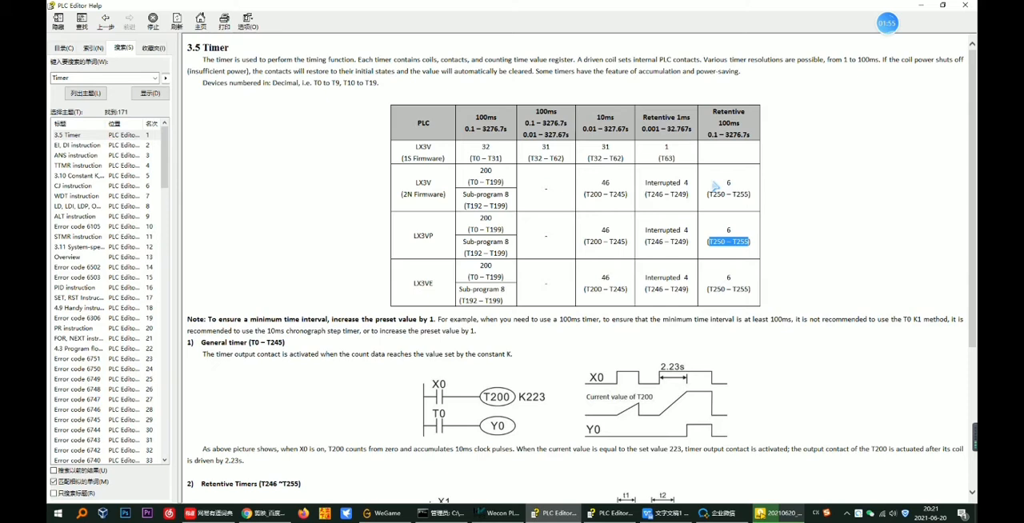
Mark the T250–T255 retentive range, then scroll to the general and retentive timer examples
left_click(728, 288)
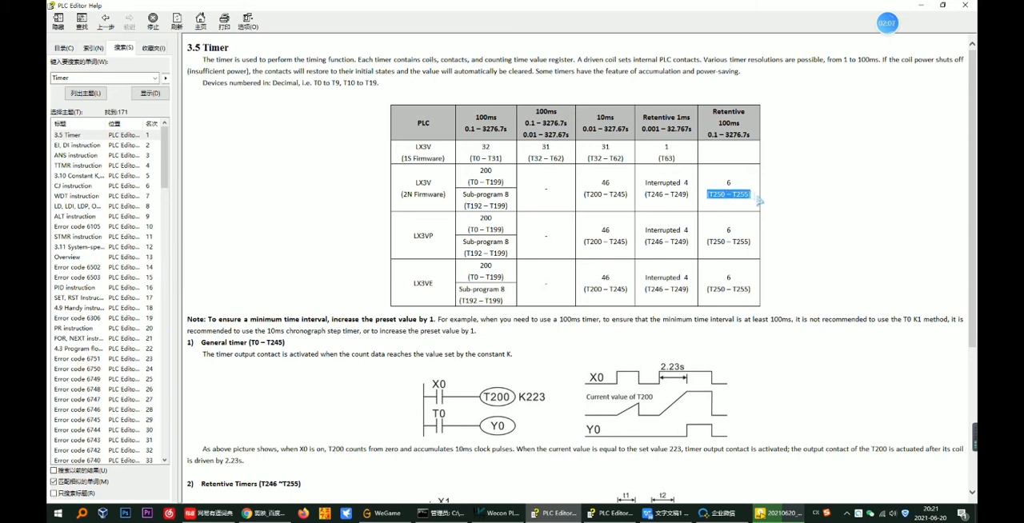
scroll("down", 3)
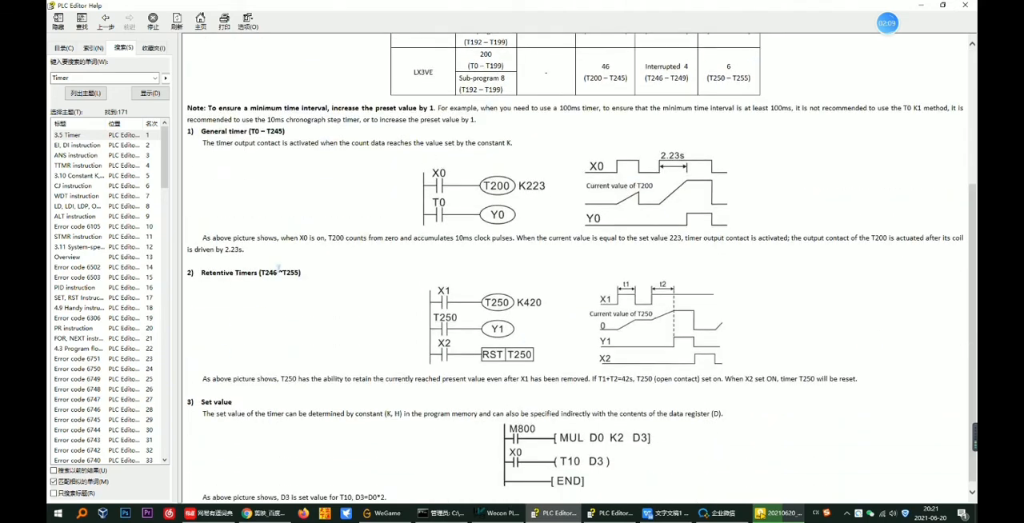
Double-click in the help page to view the retentive T250 timing chart and reset explanation
double_click(226, 272)
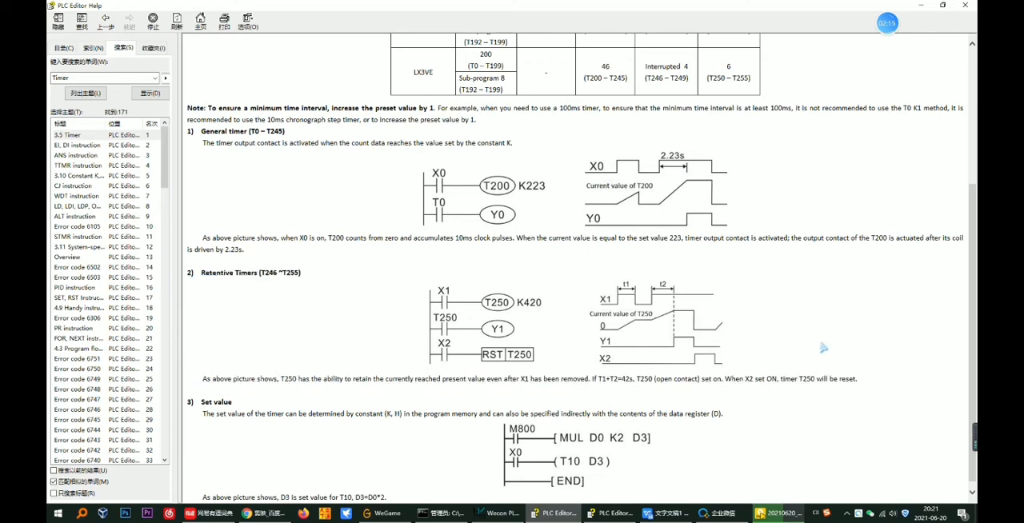
mouse_move(716, 311)
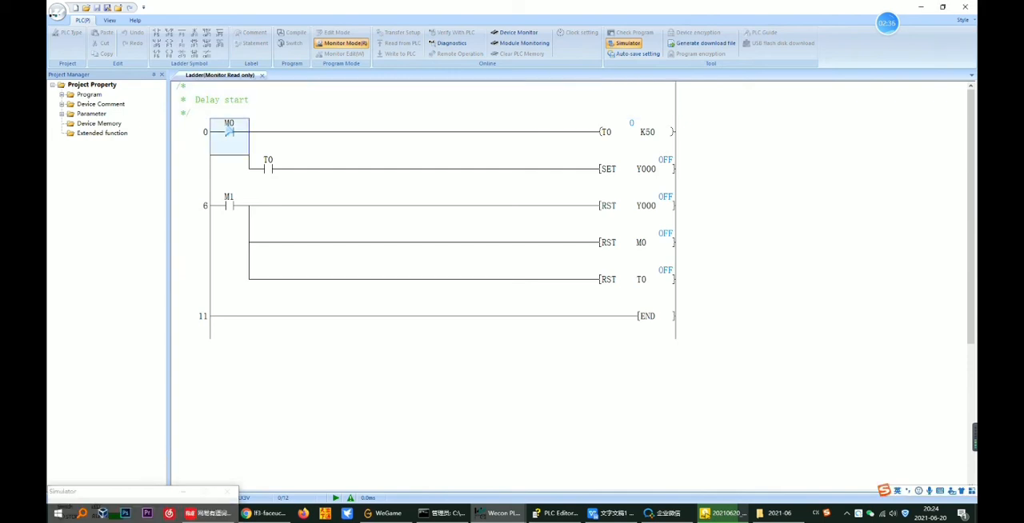
Force contact M0 ON via Modify Device Value so T0 counts toward K50
double_click(229, 132)
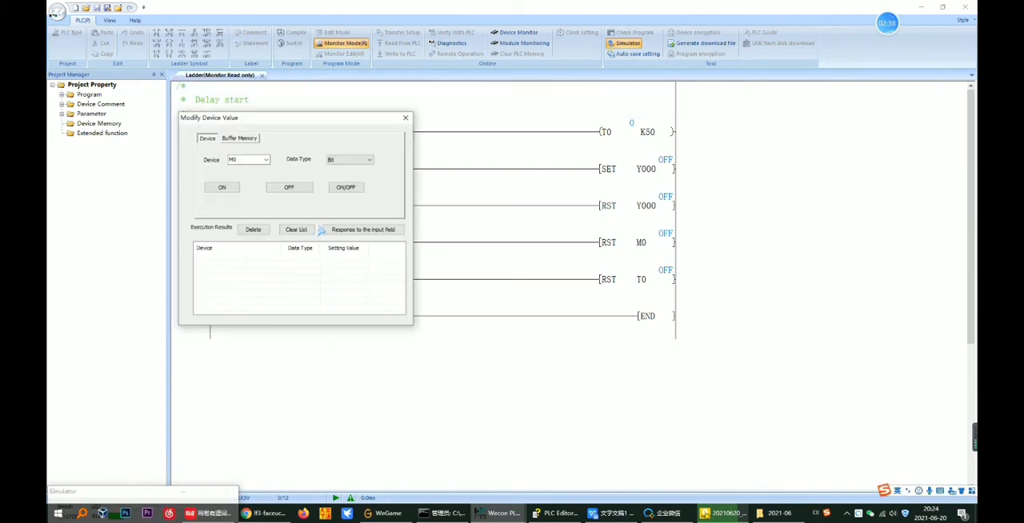
left_click(221, 186)
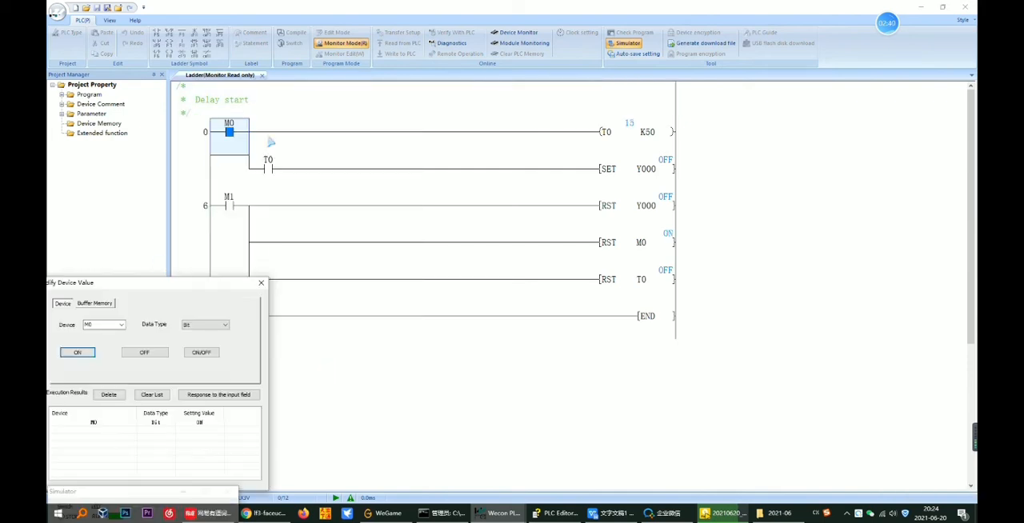